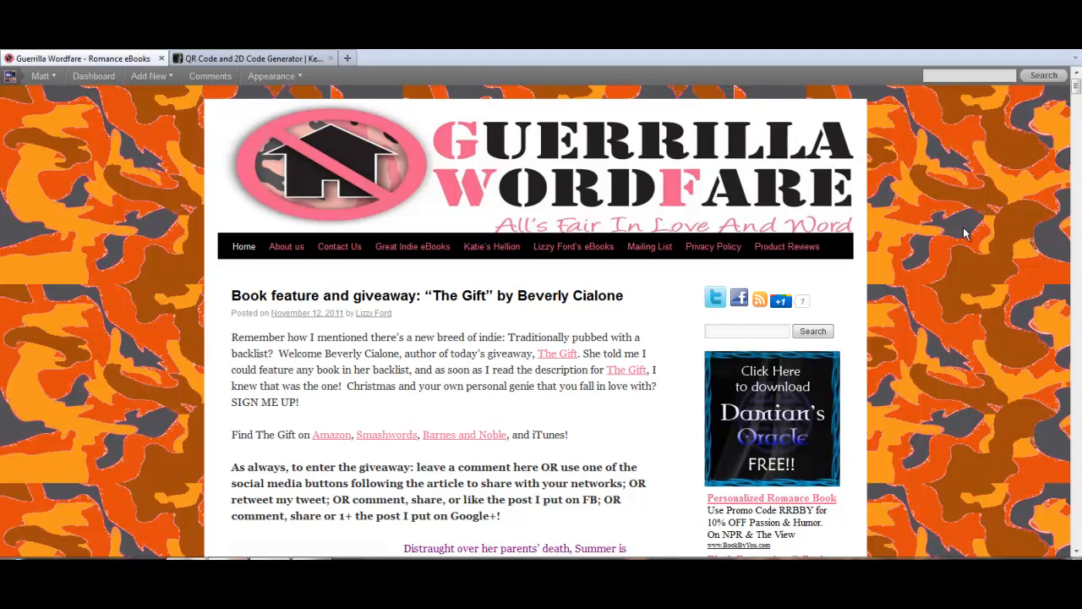
mouse_move(657, 537)
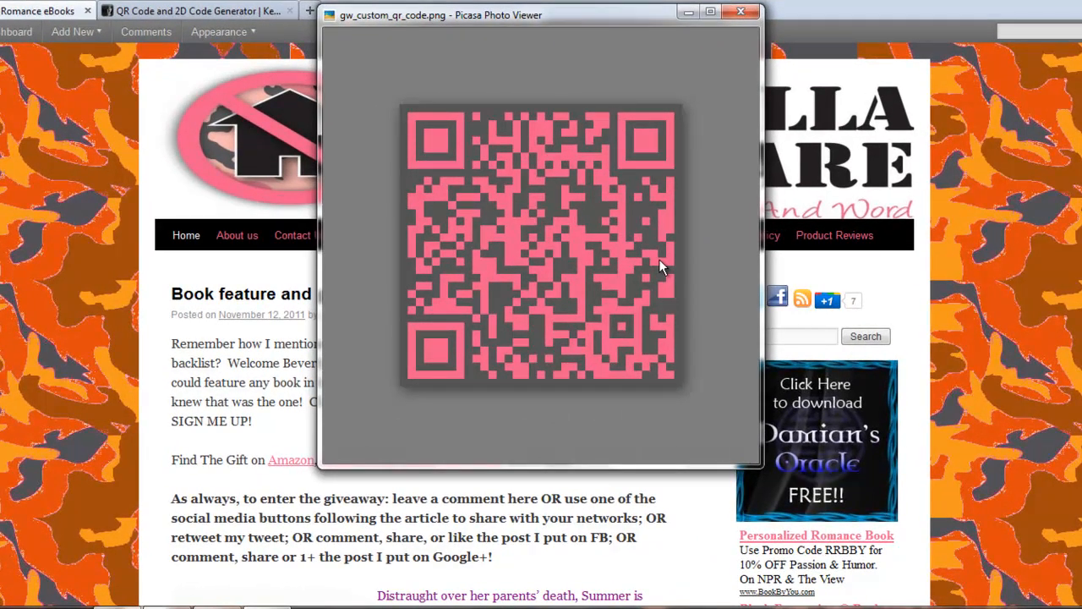
mouse_move(717, 243)
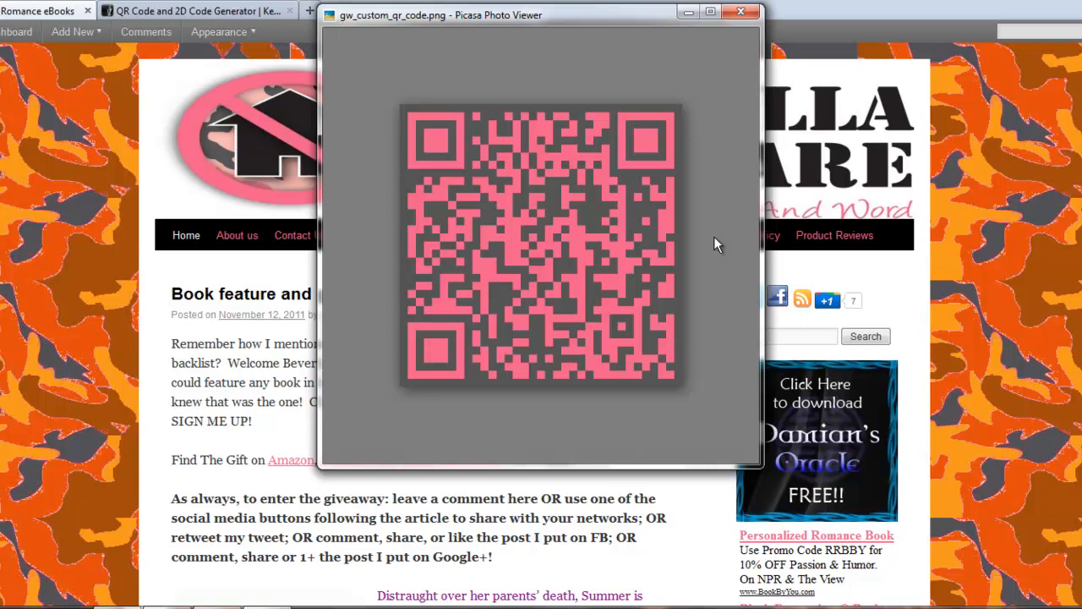
mouse_move(609, 296)
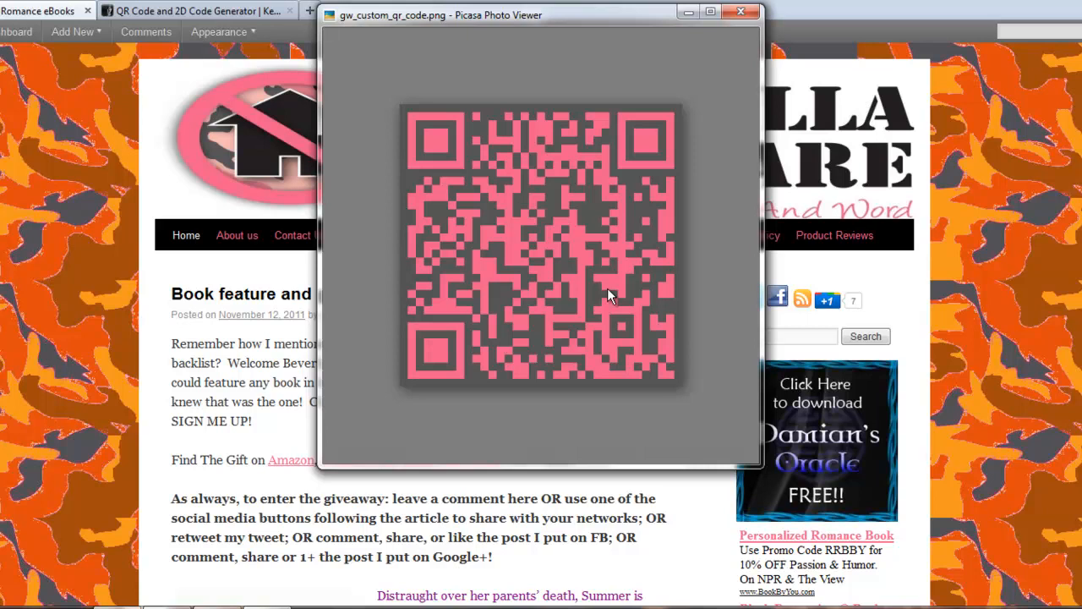
mouse_move(533, 243)
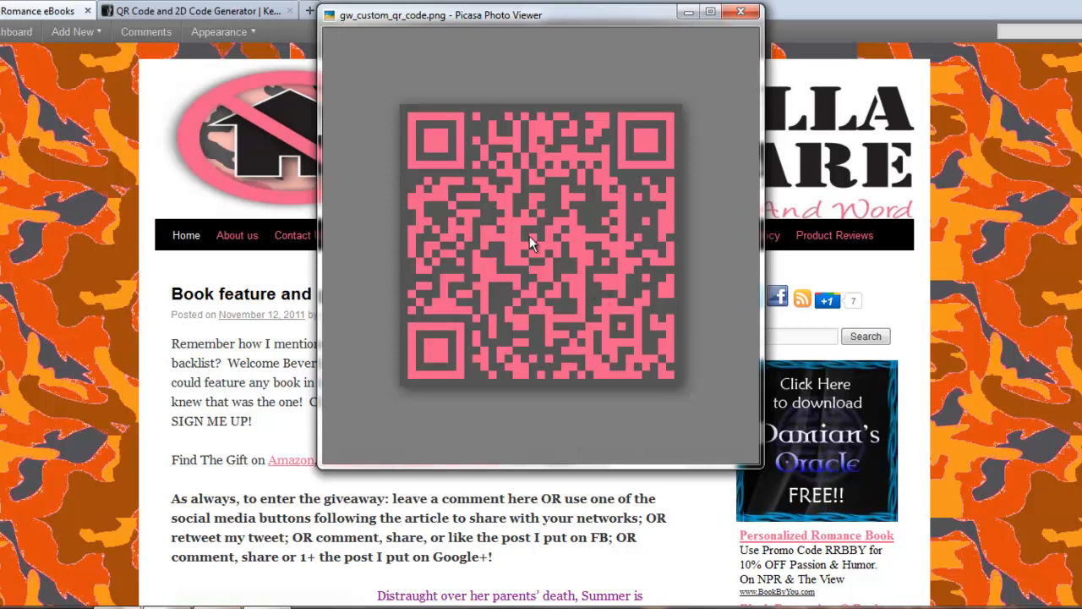
mouse_move(209, 156)
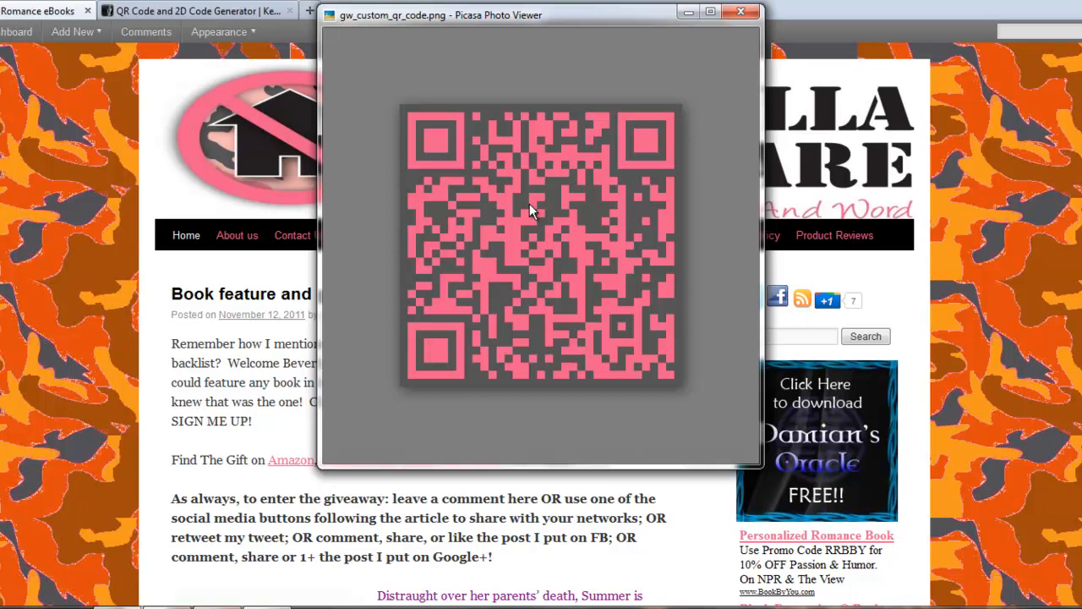
mouse_move(920, 81)
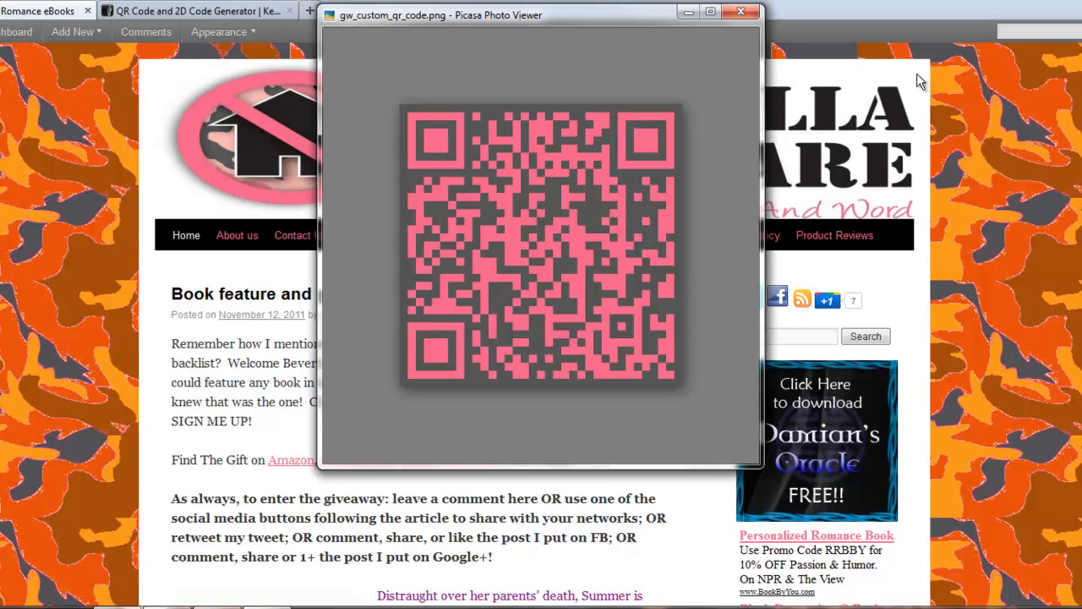
- Close the Picasa image viewer and return to the QR code generator tab
left_click(740, 12)
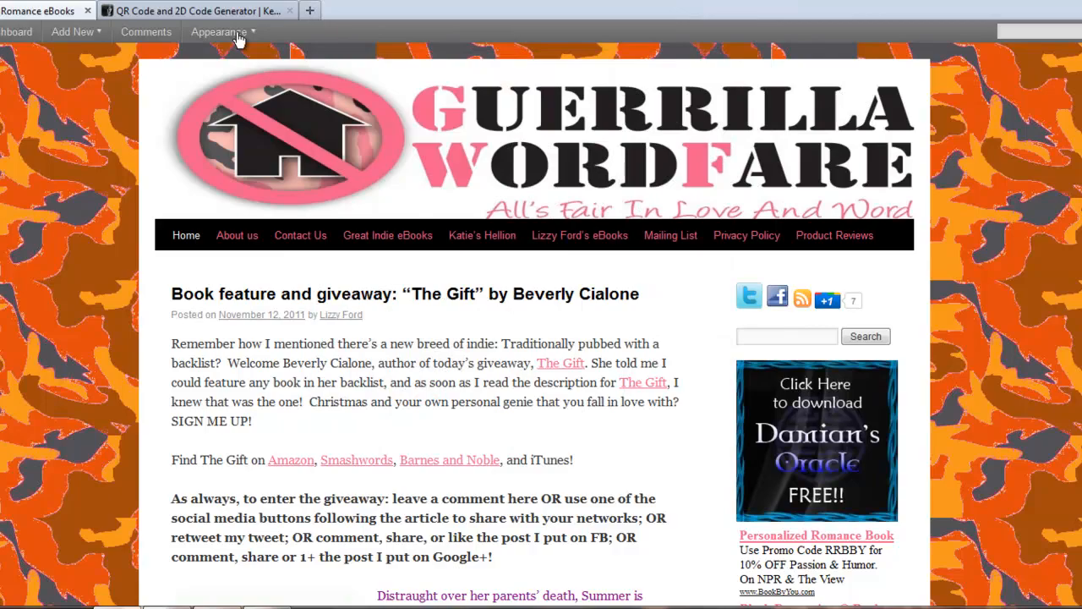
left_click(199, 10)
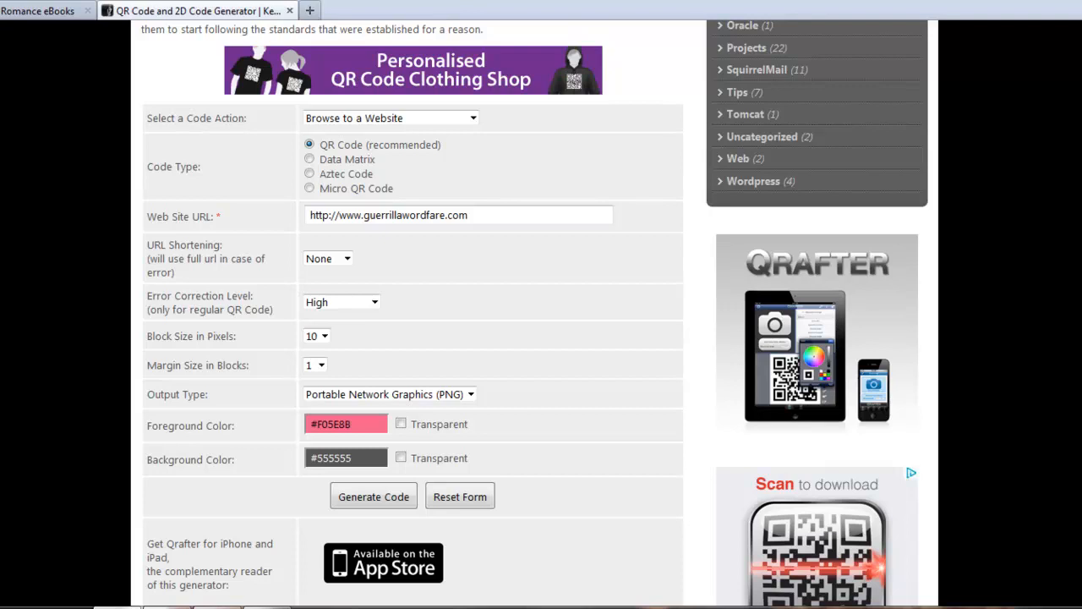
mouse_move(482, 302)
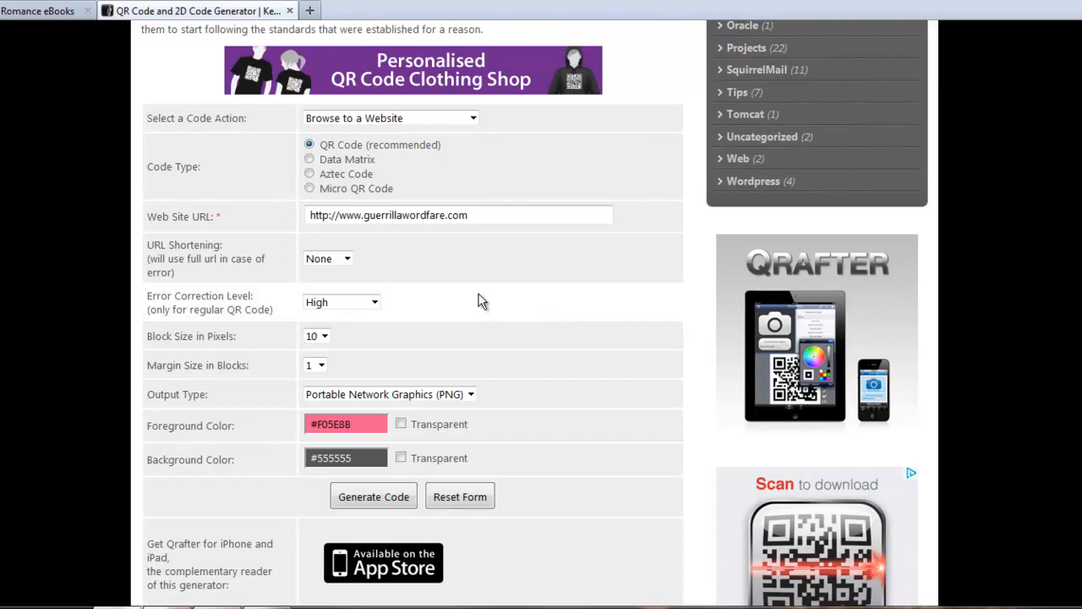
mouse_move(638, 103)
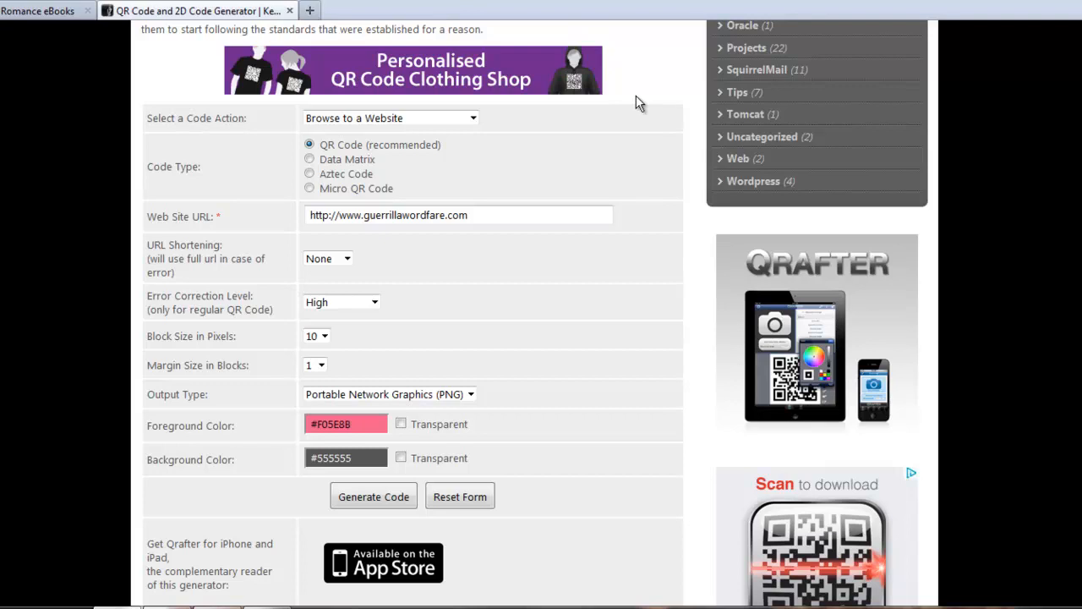
mouse_move(459, 173)
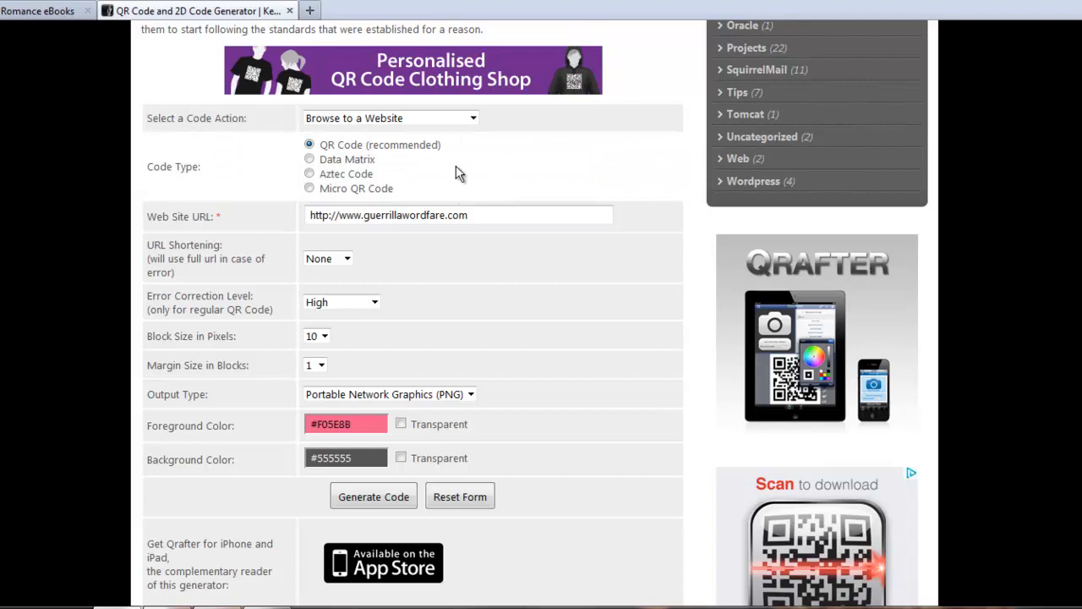
mouse_move(469, 152)
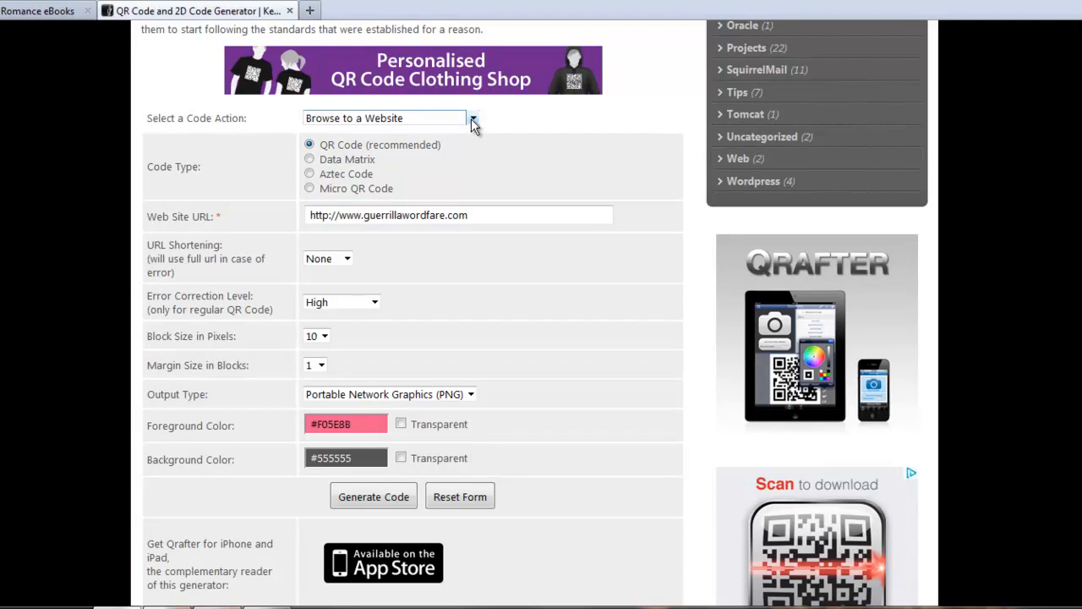
left_click(472, 118)
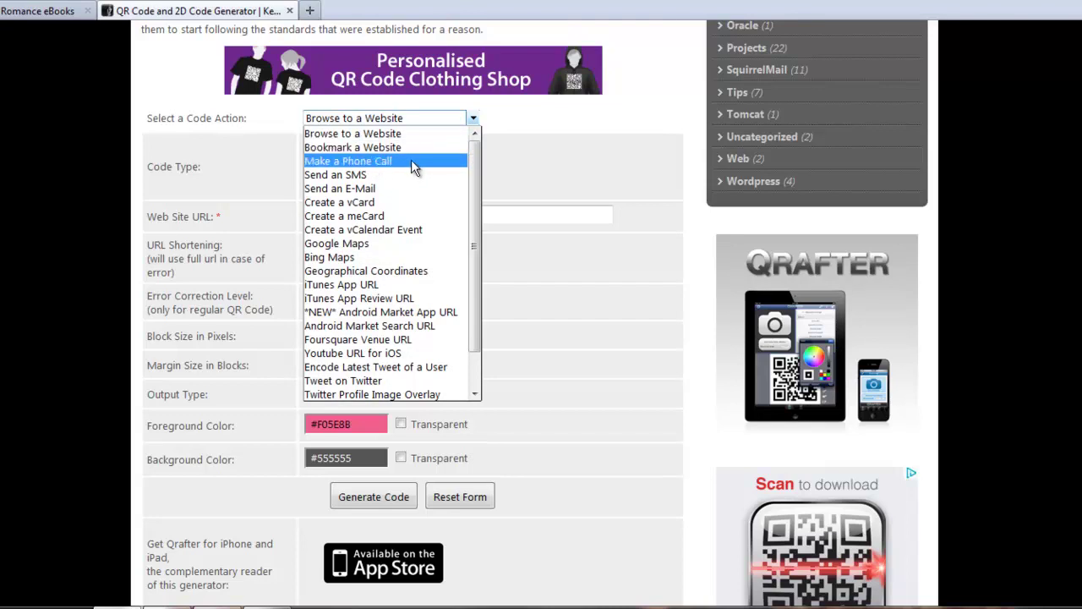
mouse_move(366, 194)
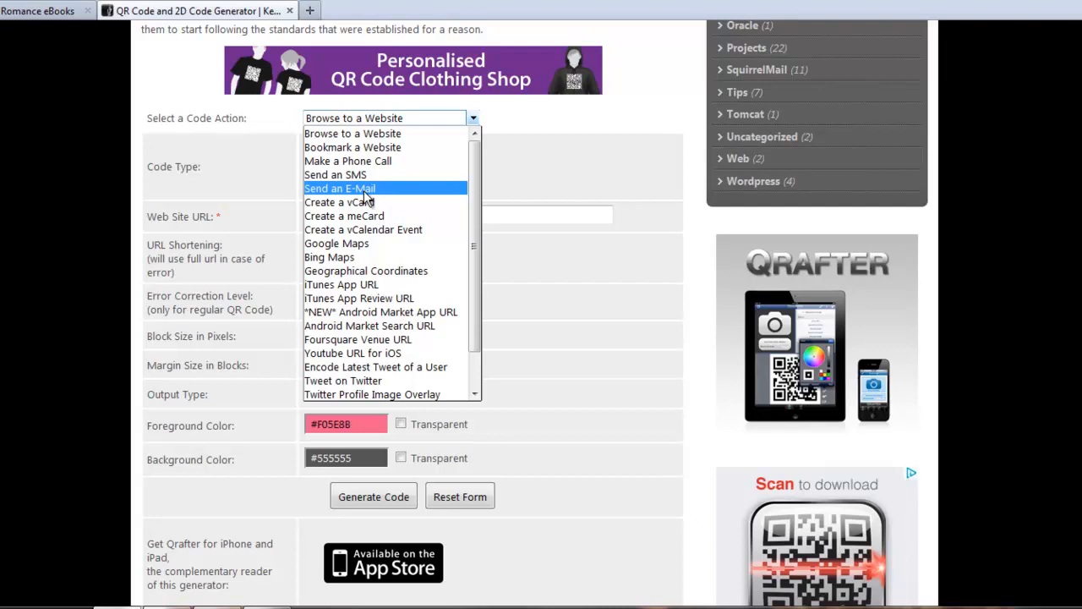
mouse_move(371, 202)
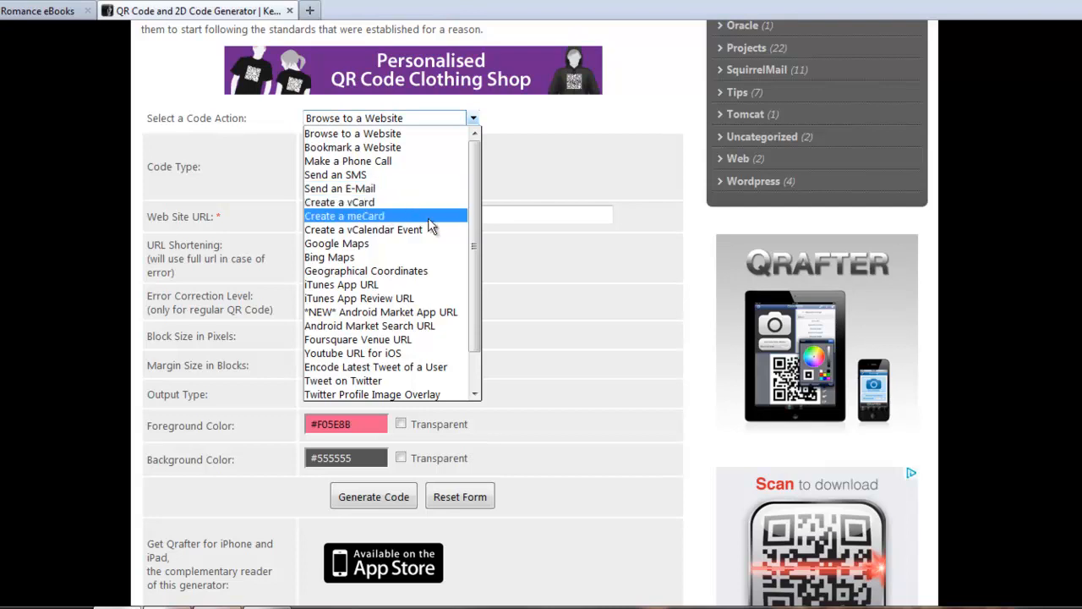
mouse_move(416, 235)
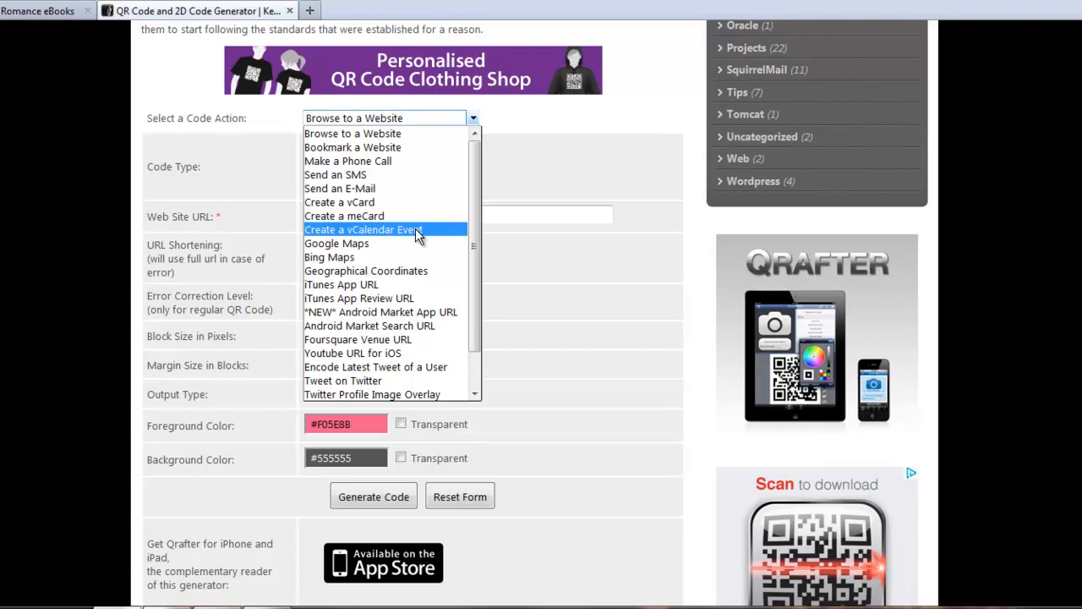
mouse_move(409, 234)
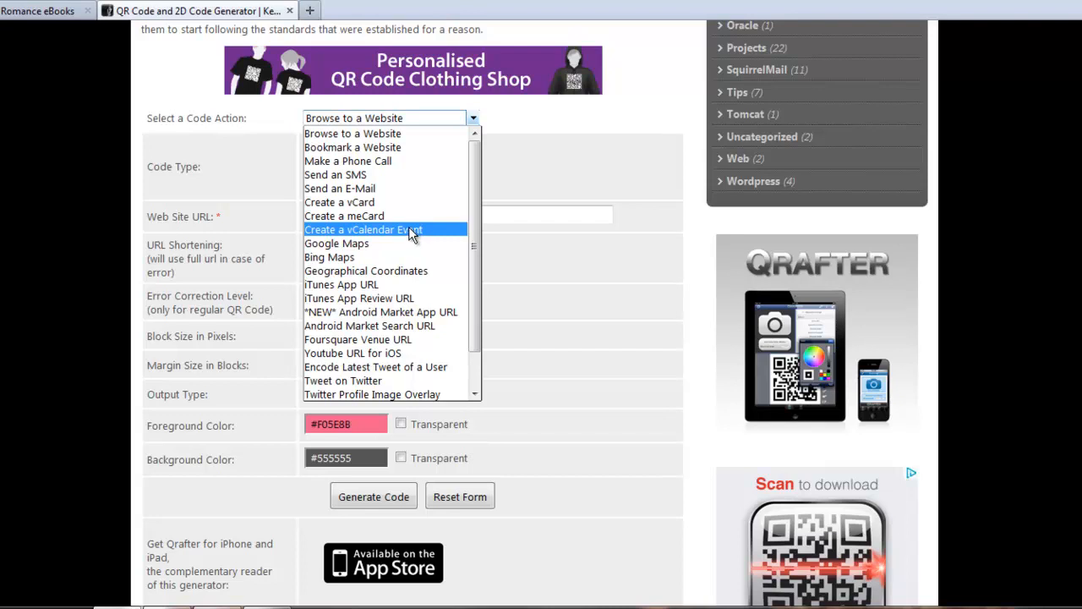
mouse_move(403, 256)
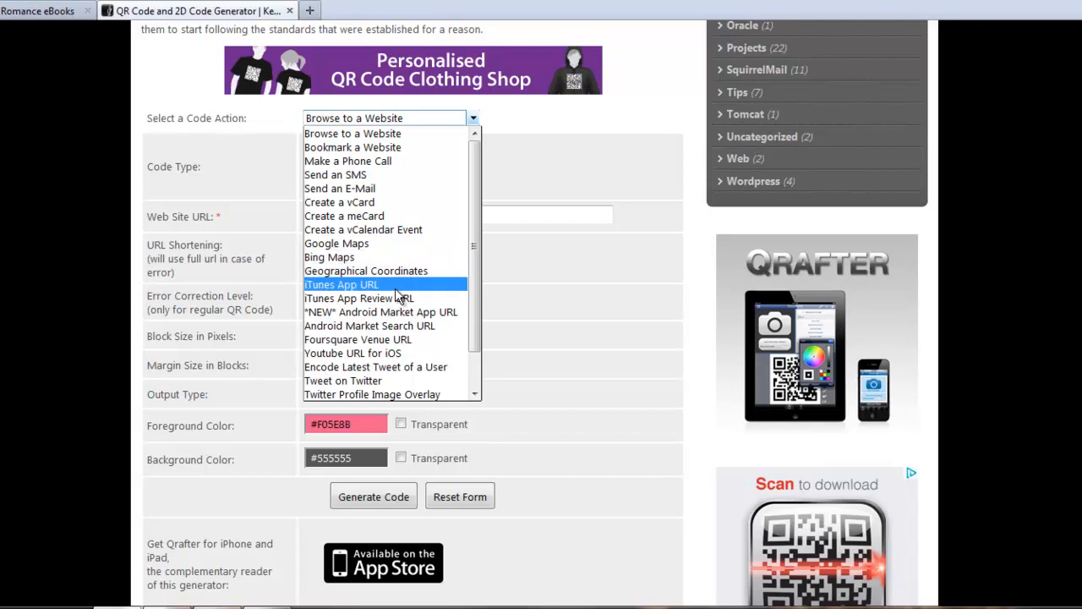
mouse_move(413, 348)
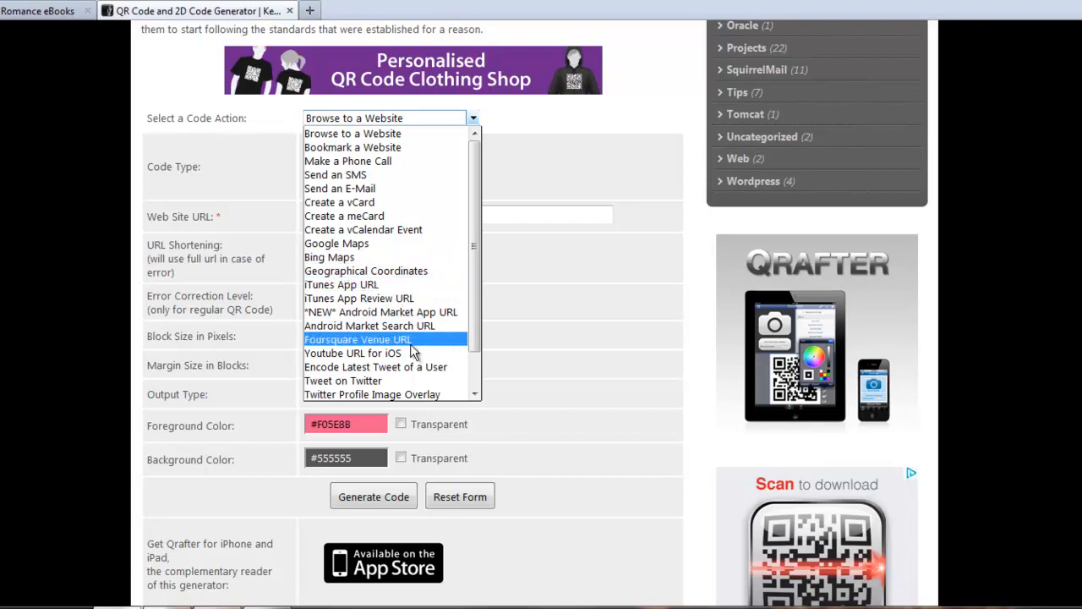
mouse_move(407, 362)
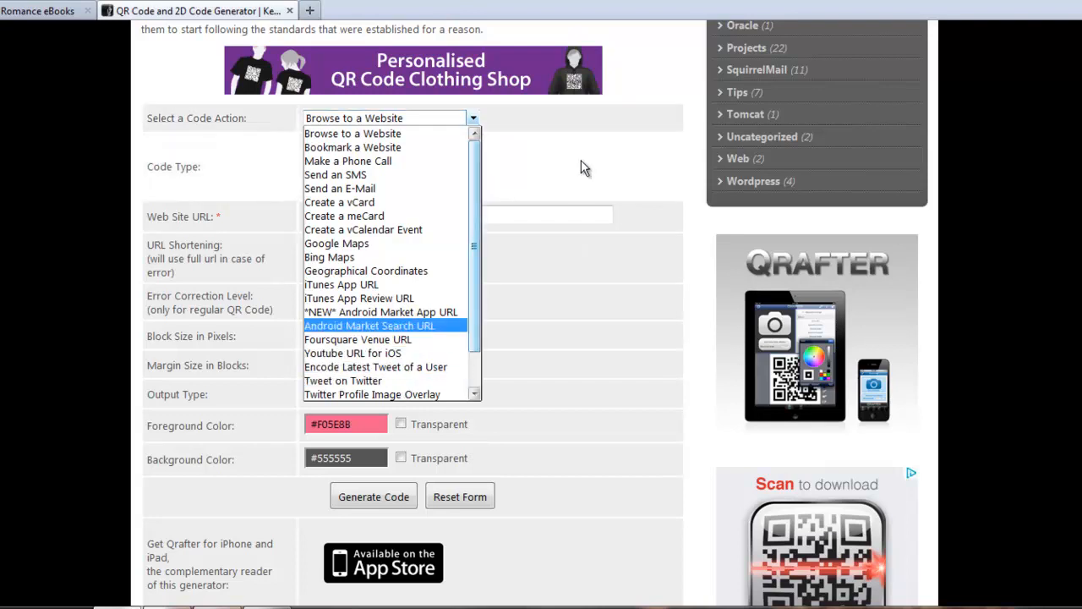
mouse_move(657, 102)
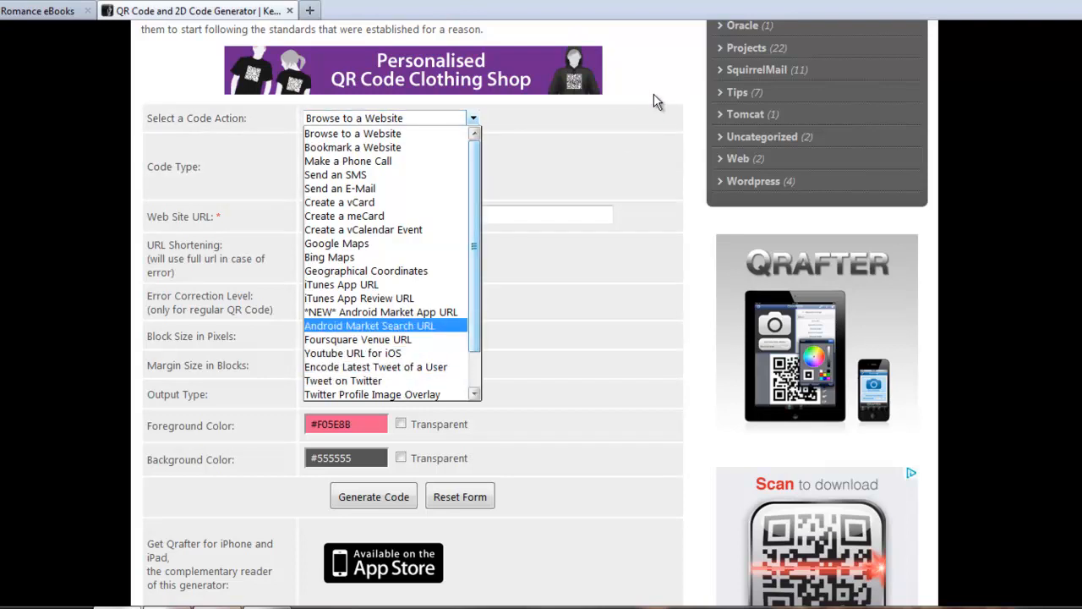
left_click(352, 133)
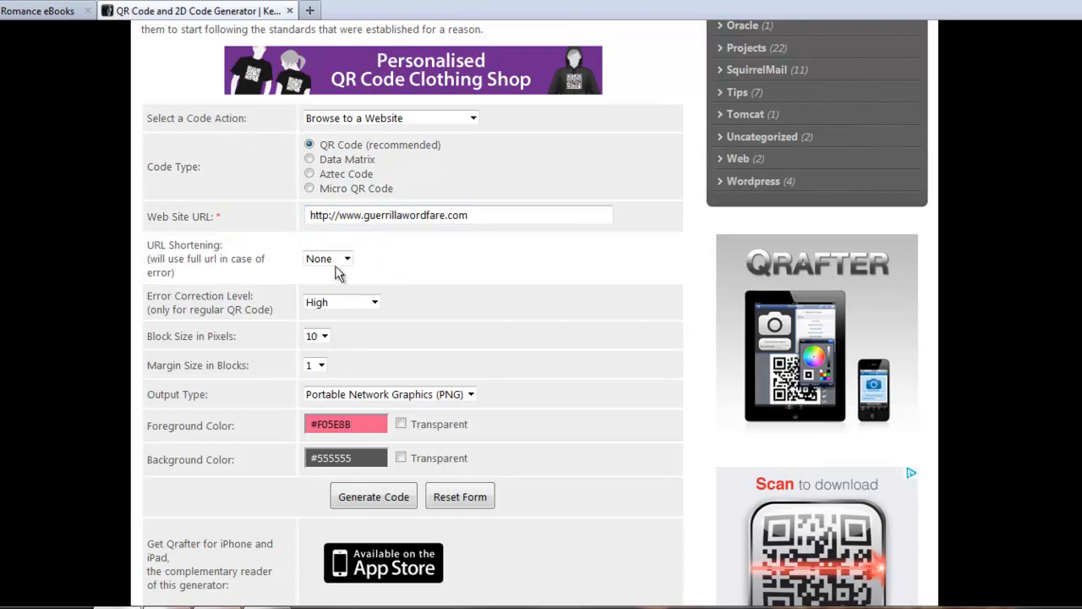
left_click(348, 259)
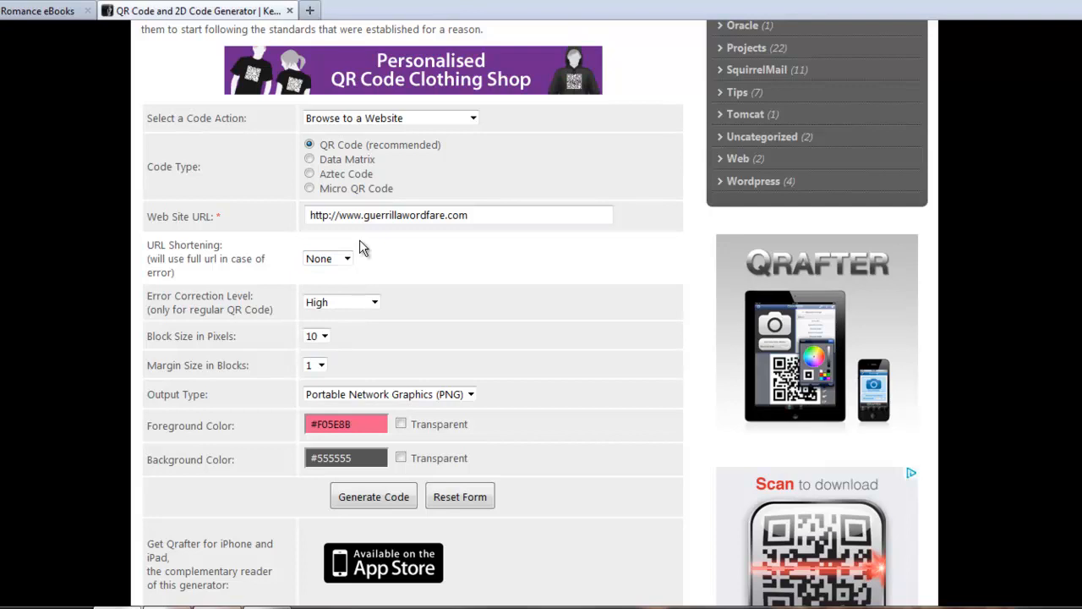
left_click(341, 302)
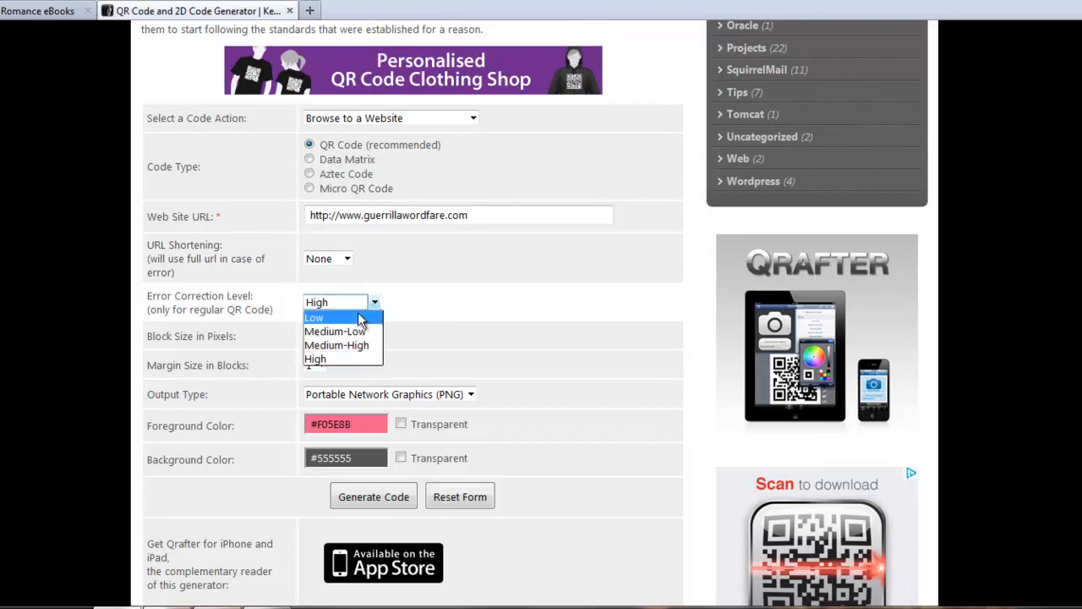
mouse_move(332, 359)
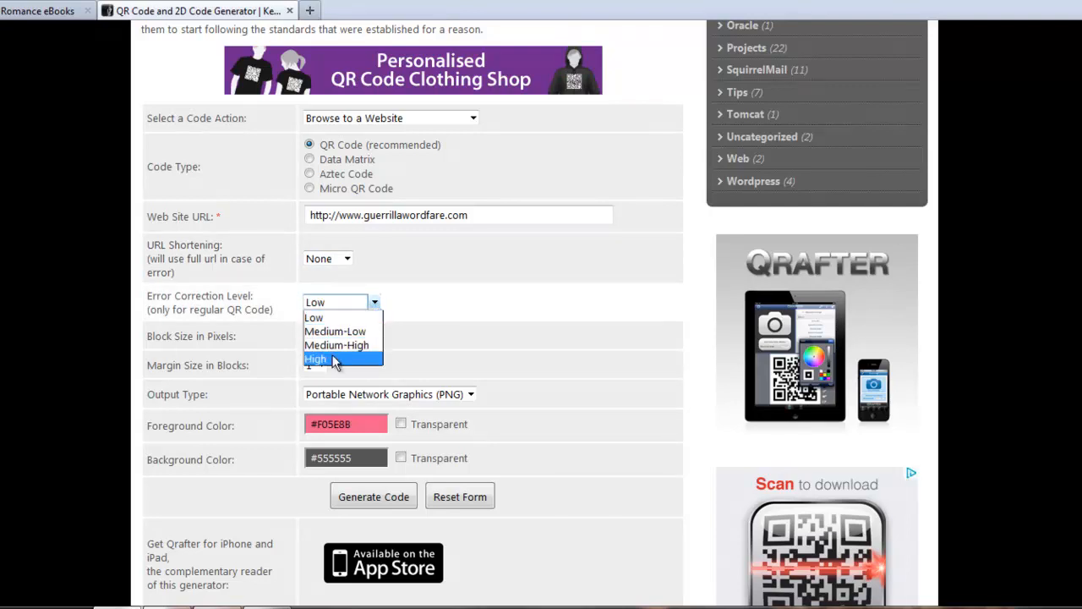
left_click(315, 359)
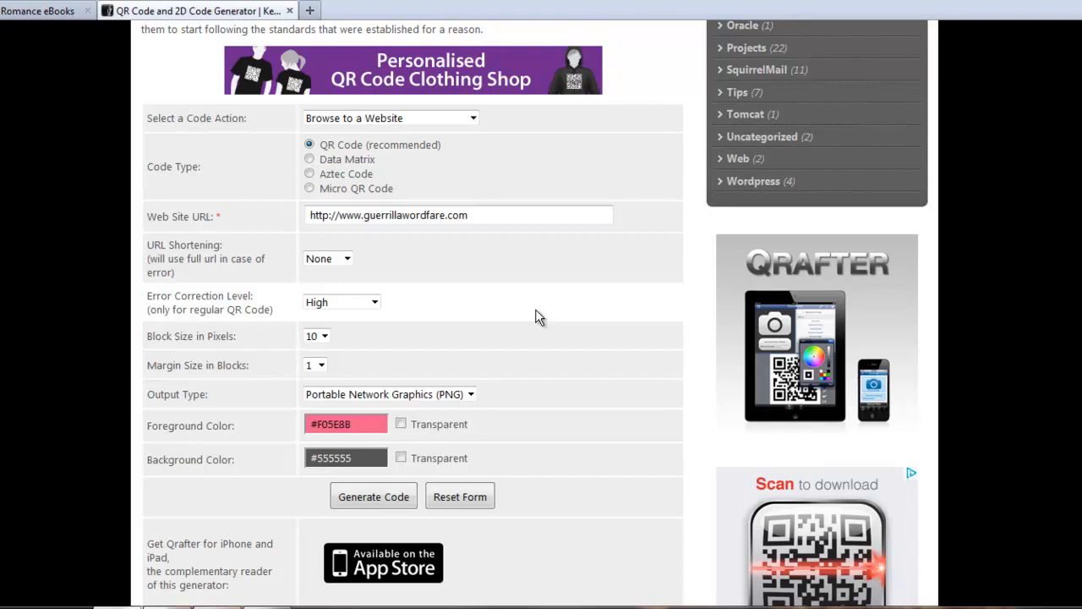
mouse_move(332, 378)
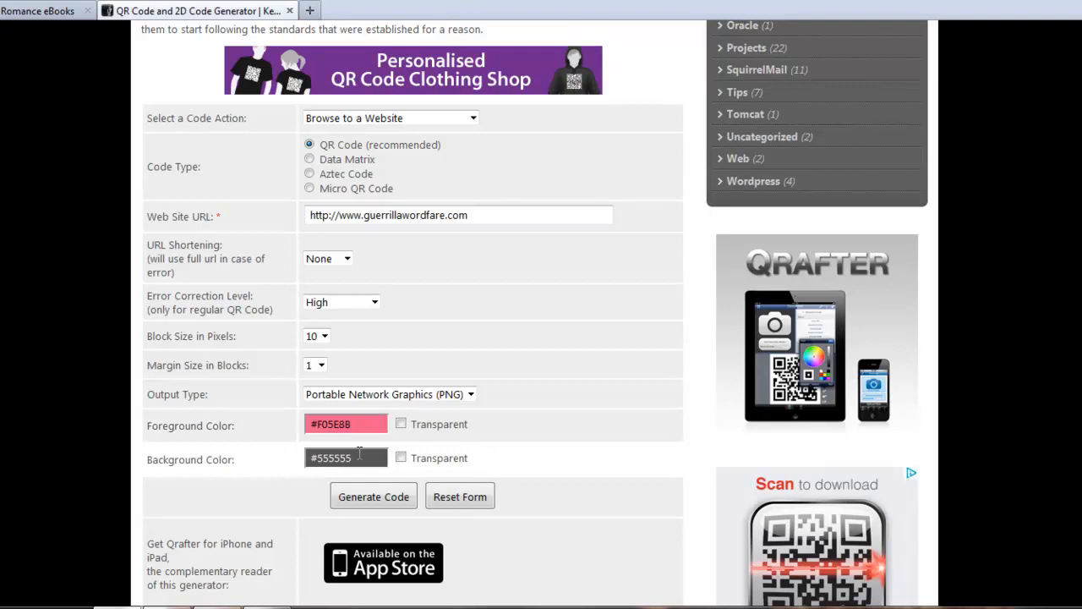
- Pick purplish pink #DE59E3 as the foreground colour in the colour picker
left_click(345, 457)
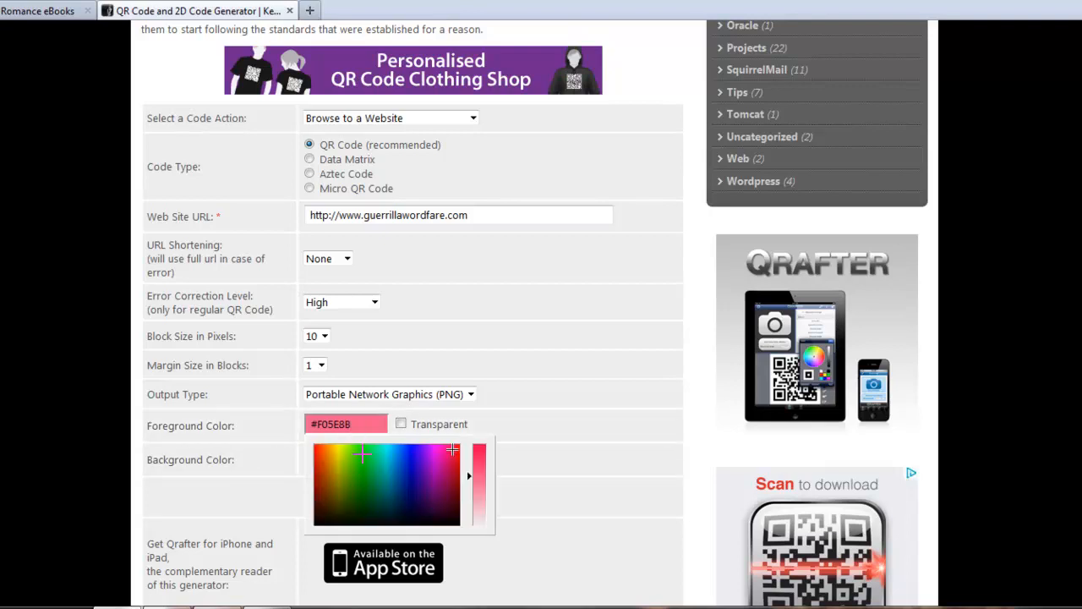
left_click(434, 452)
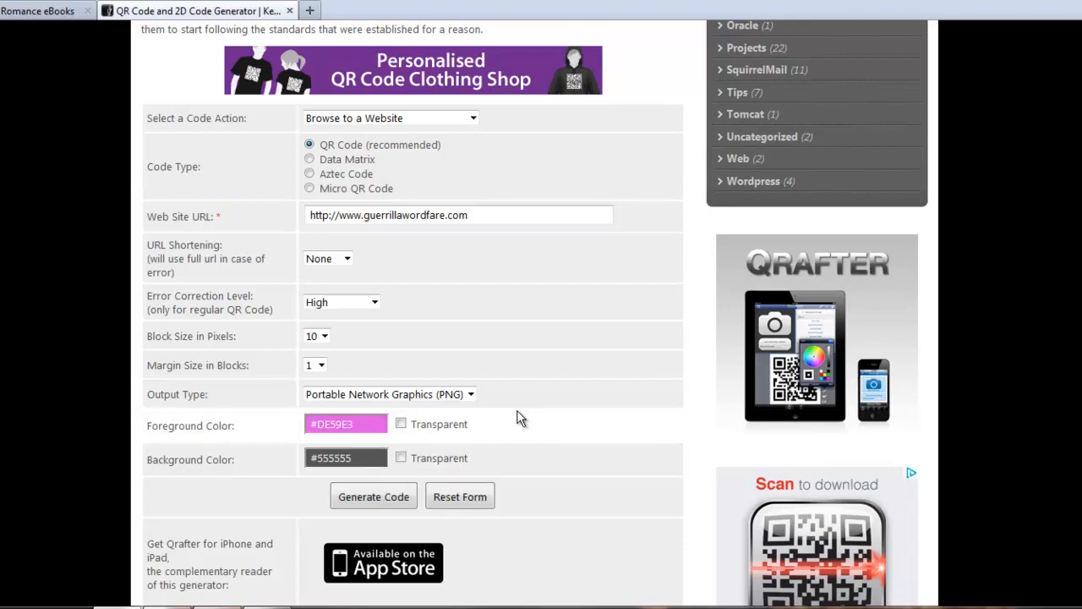
left_click(346, 457)
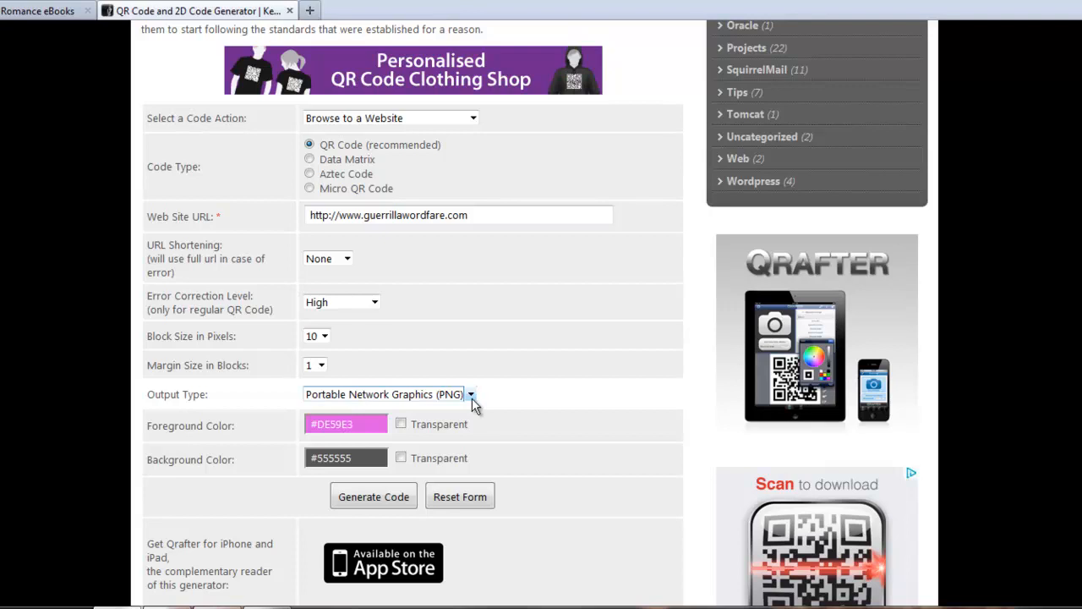
- Switch the foreground colour to green #66E058 and generate the code
left_click(373, 495)
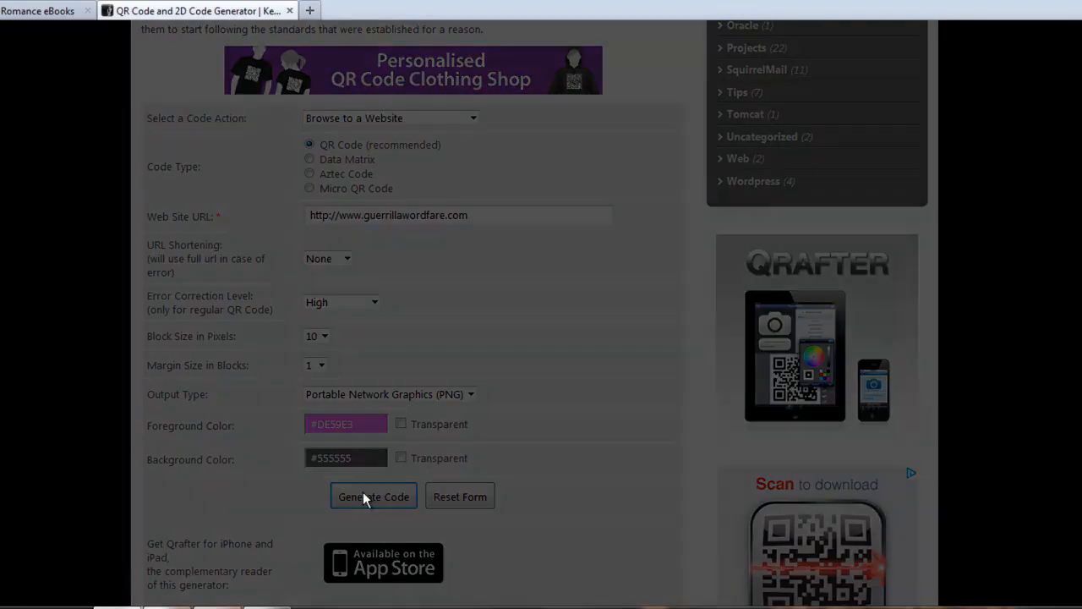
left_click(373, 495)
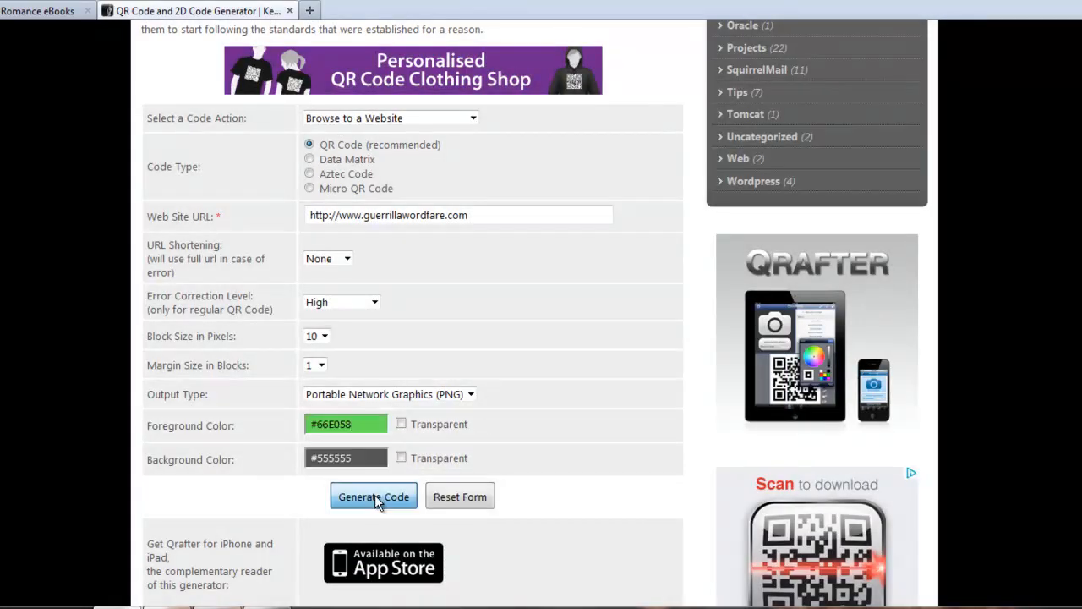
left_click(373, 496)
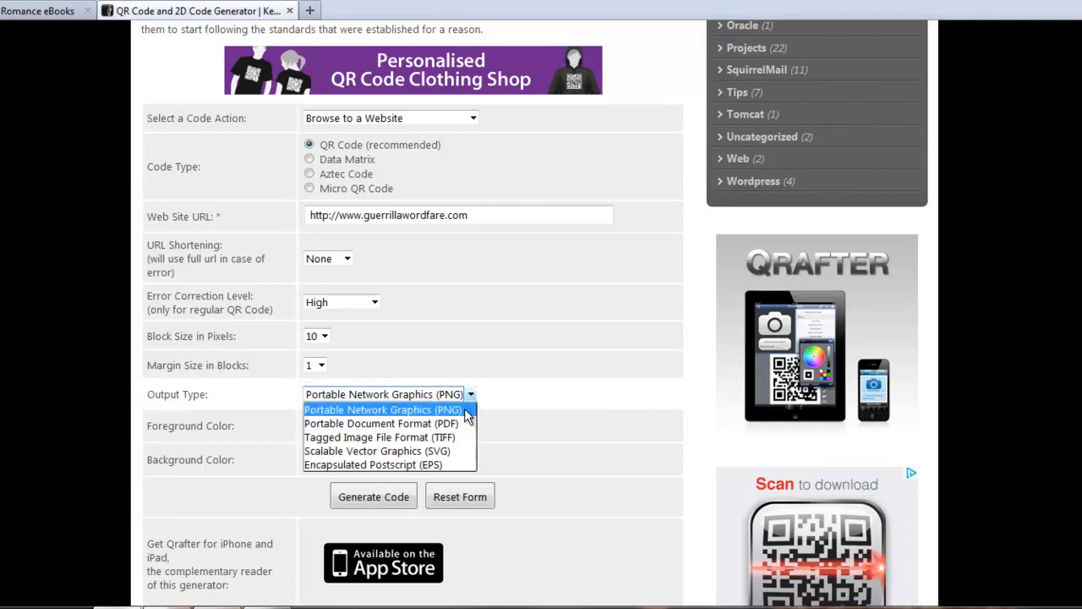
mouse_move(438, 450)
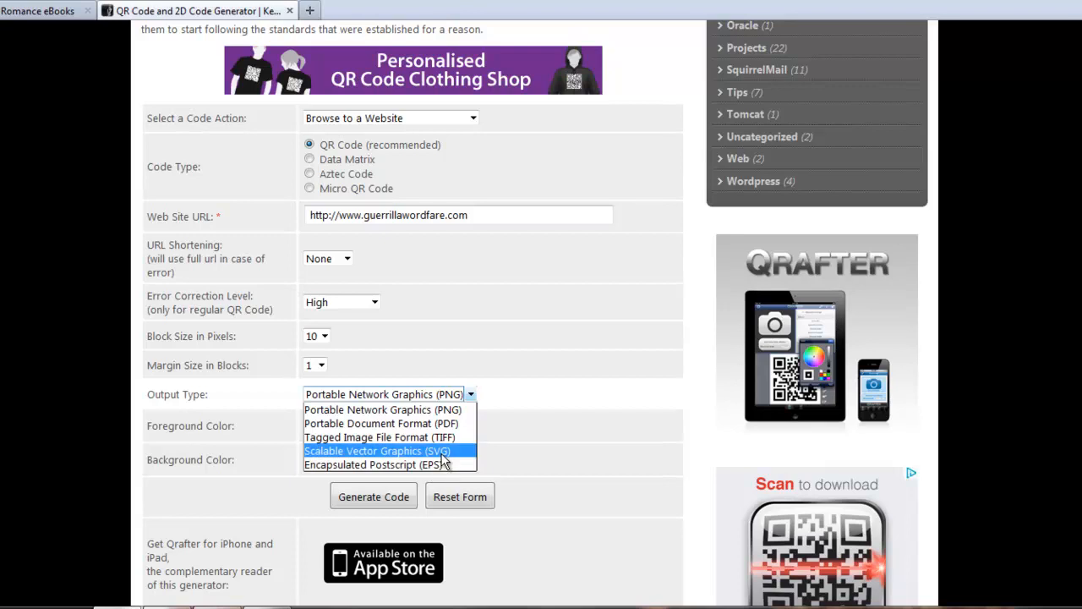
mouse_move(562, 441)
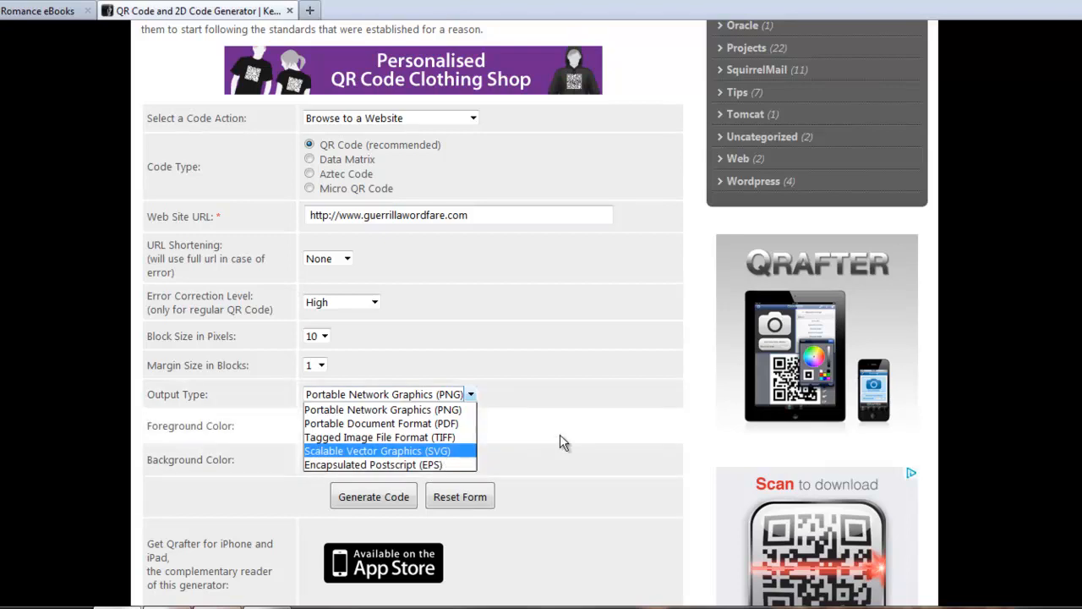
left_click(384, 409)
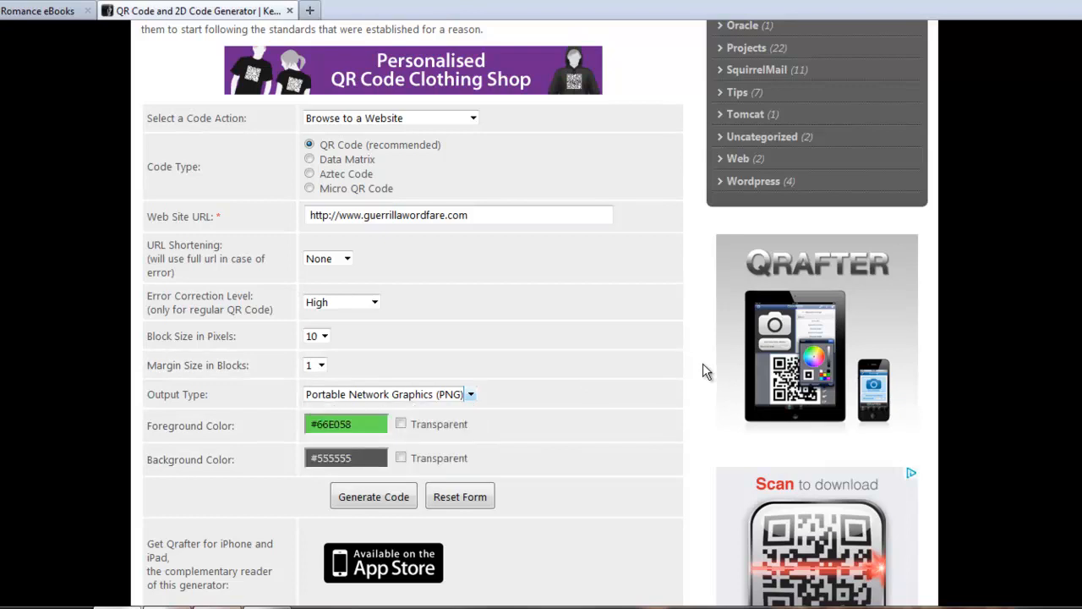
mouse_move(667, 360)
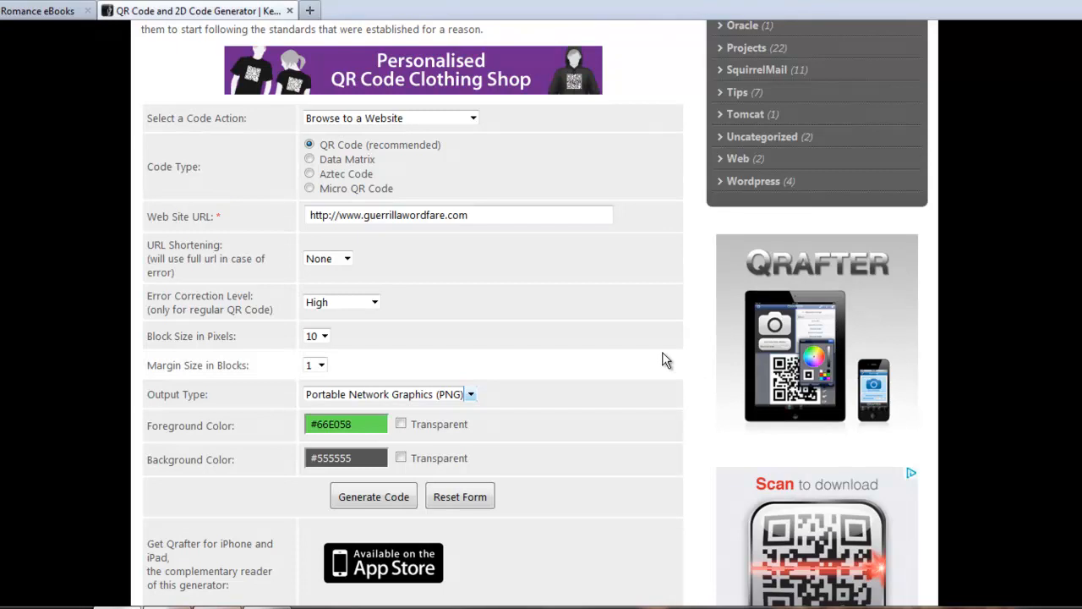
mouse_move(461, 159)
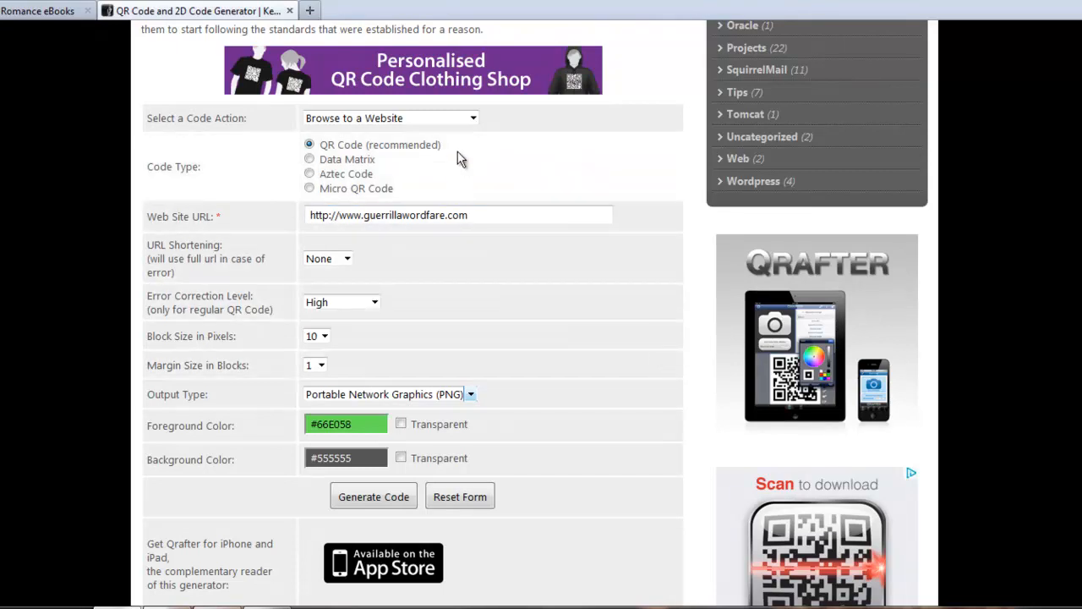